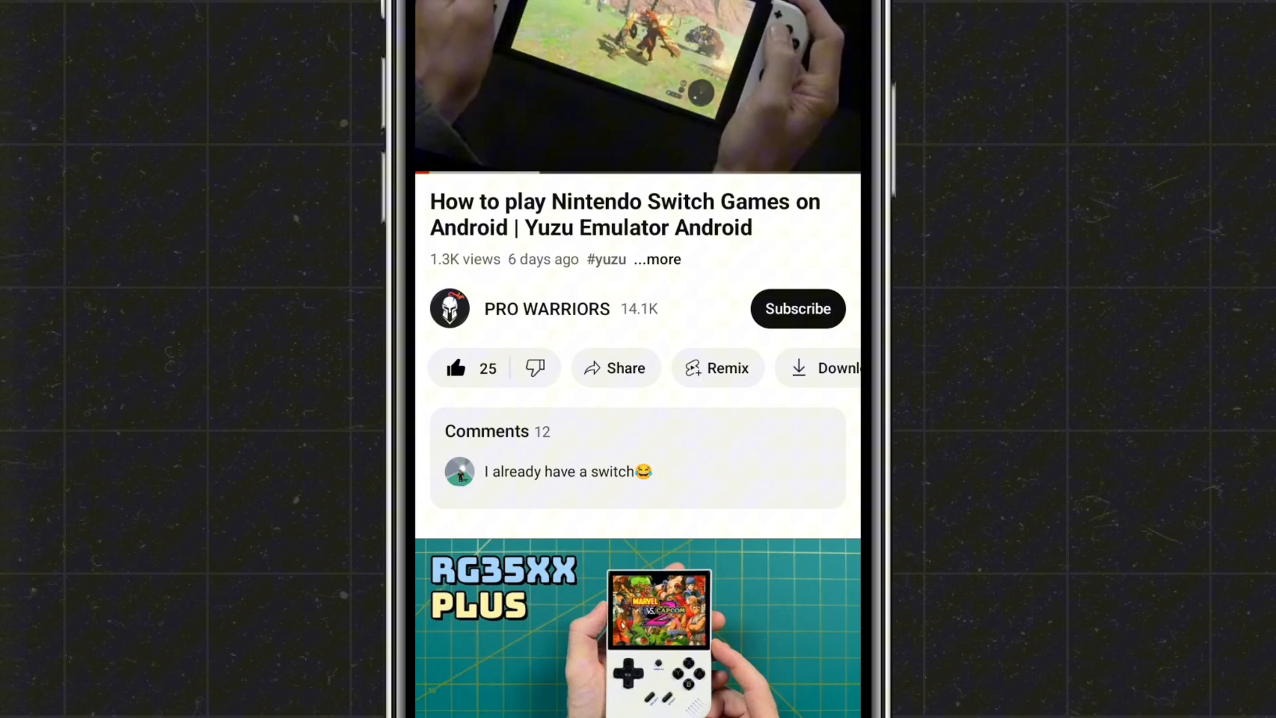
Browse the olegos2/mobox README installation steps and end on the Termux-X11 screen
click(797, 308)
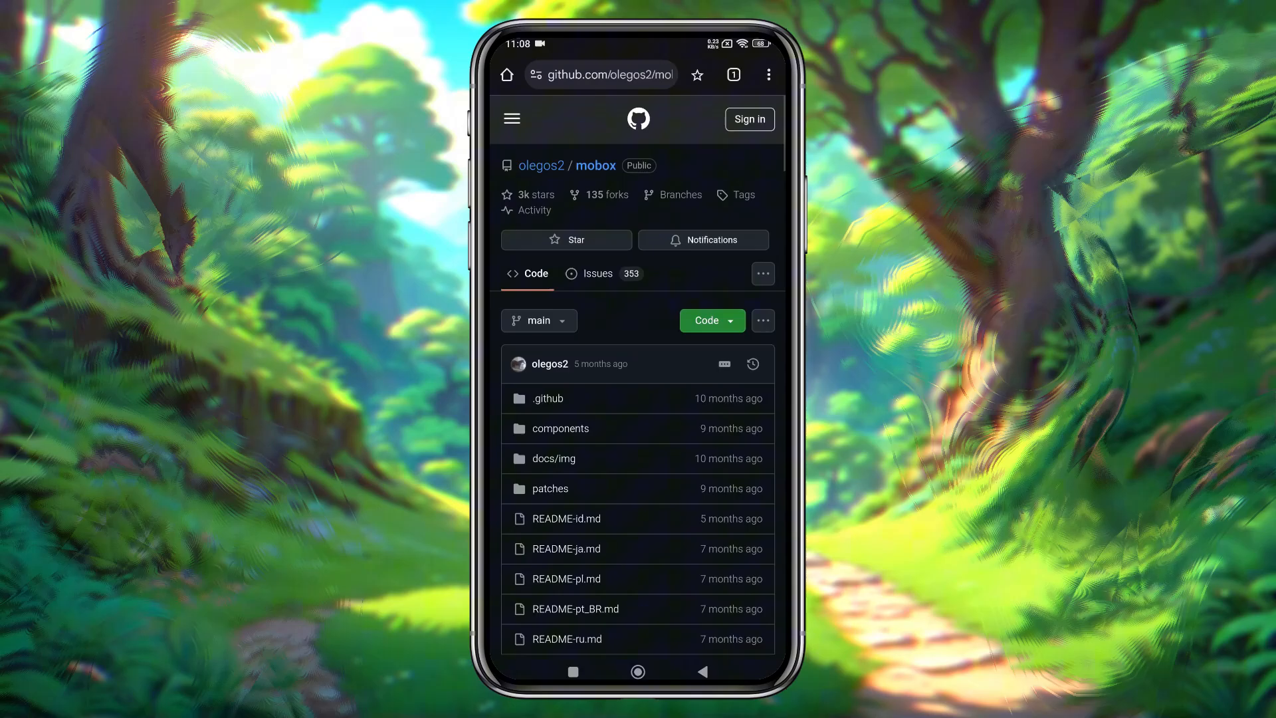
scroll(down, 3)
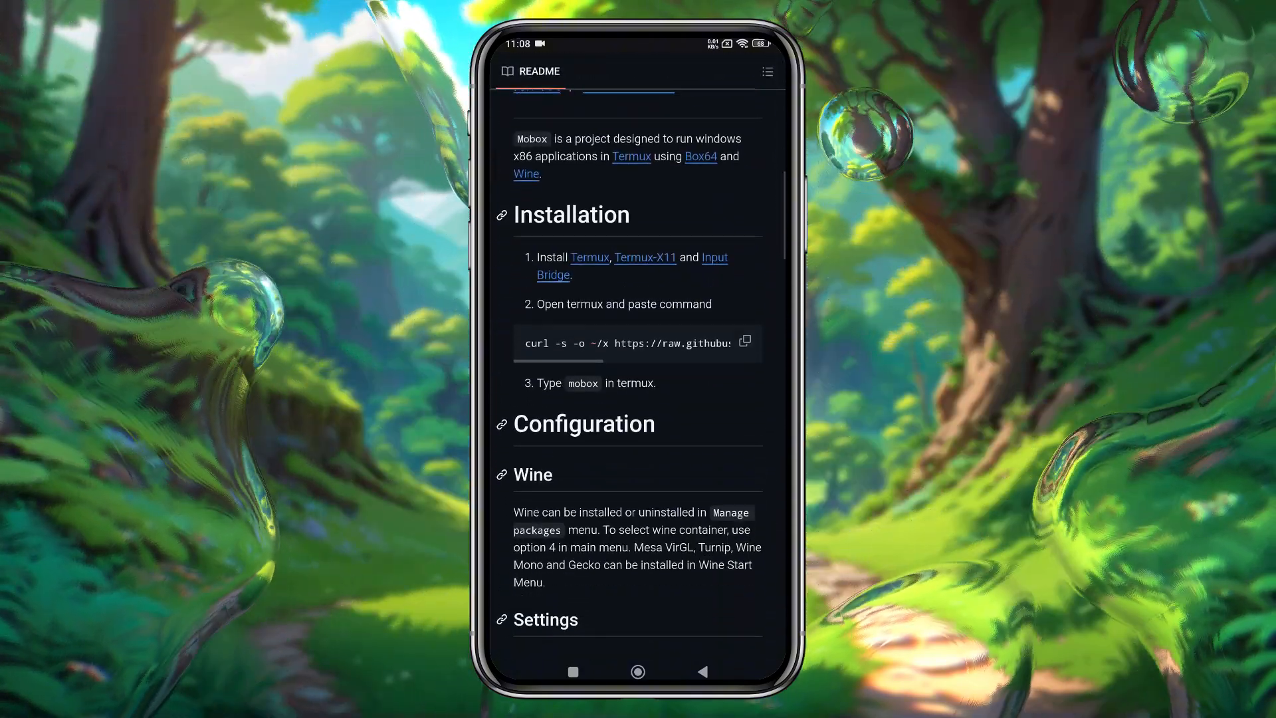
scroll(up, 3)
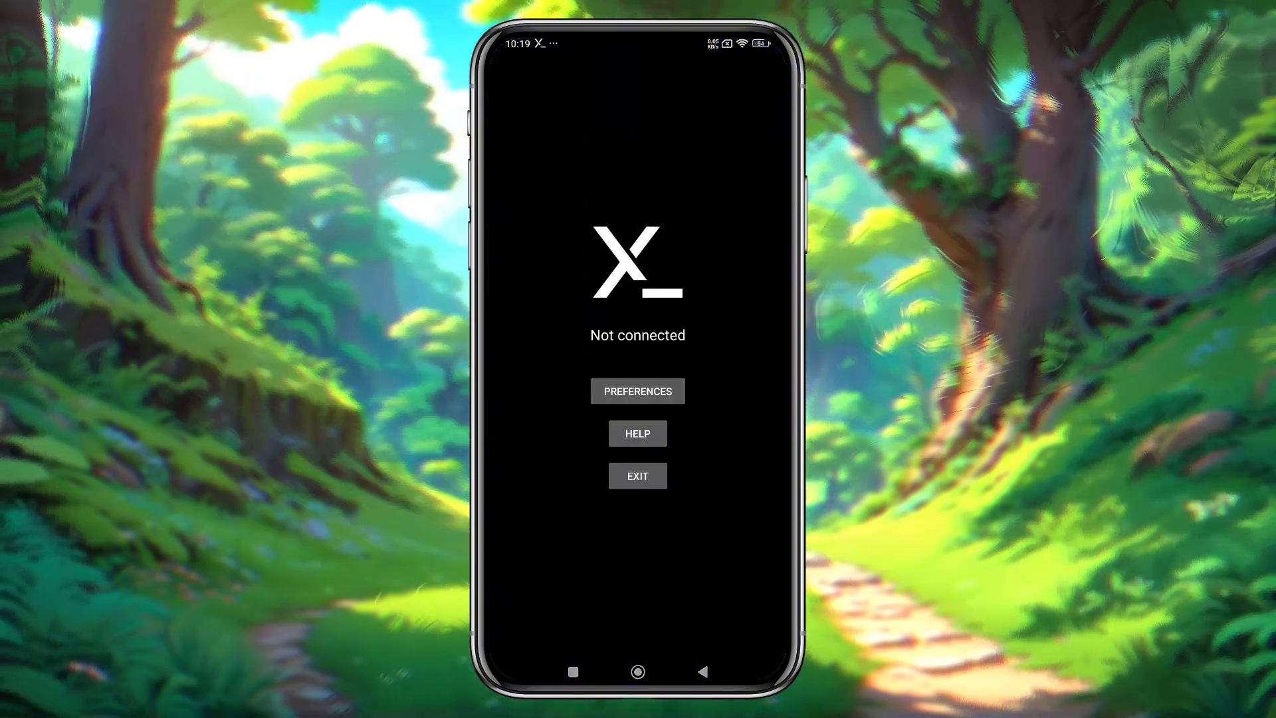
Set the X11 output to exact 1280x1024 resolution with stretch-to-fit, then return Home
click(636, 391)
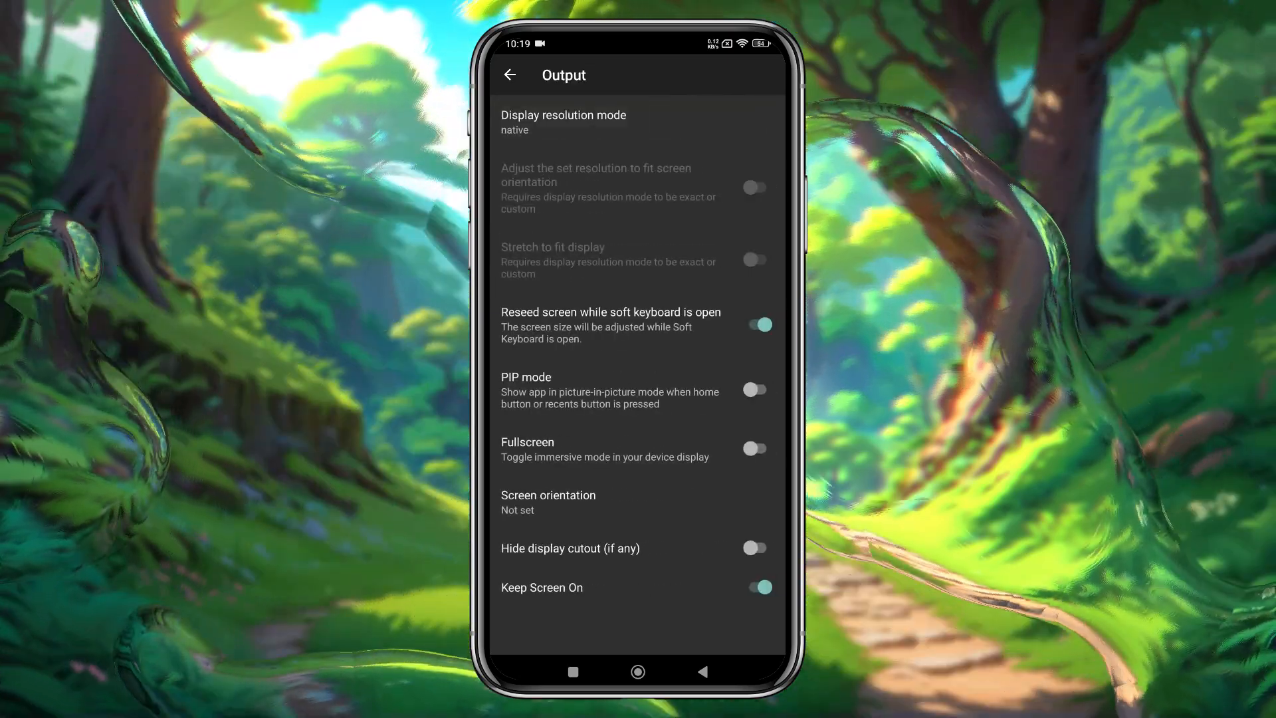
click(563, 122)
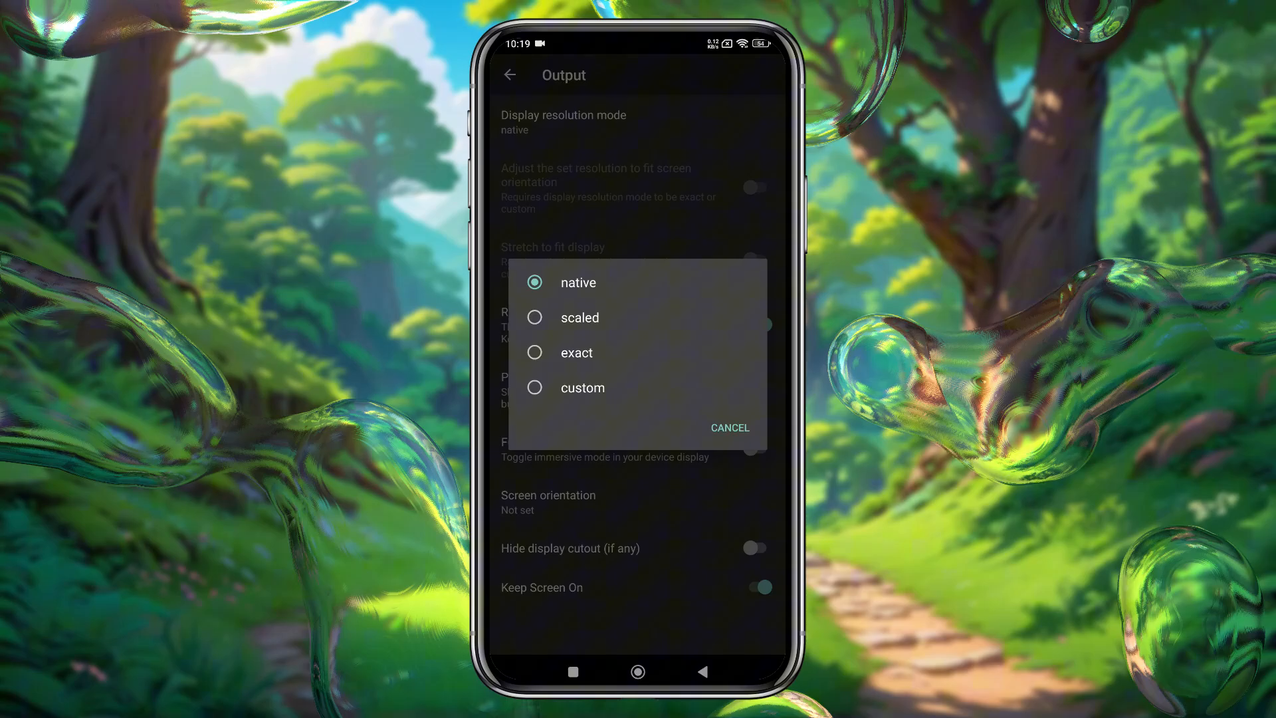
click(575, 352)
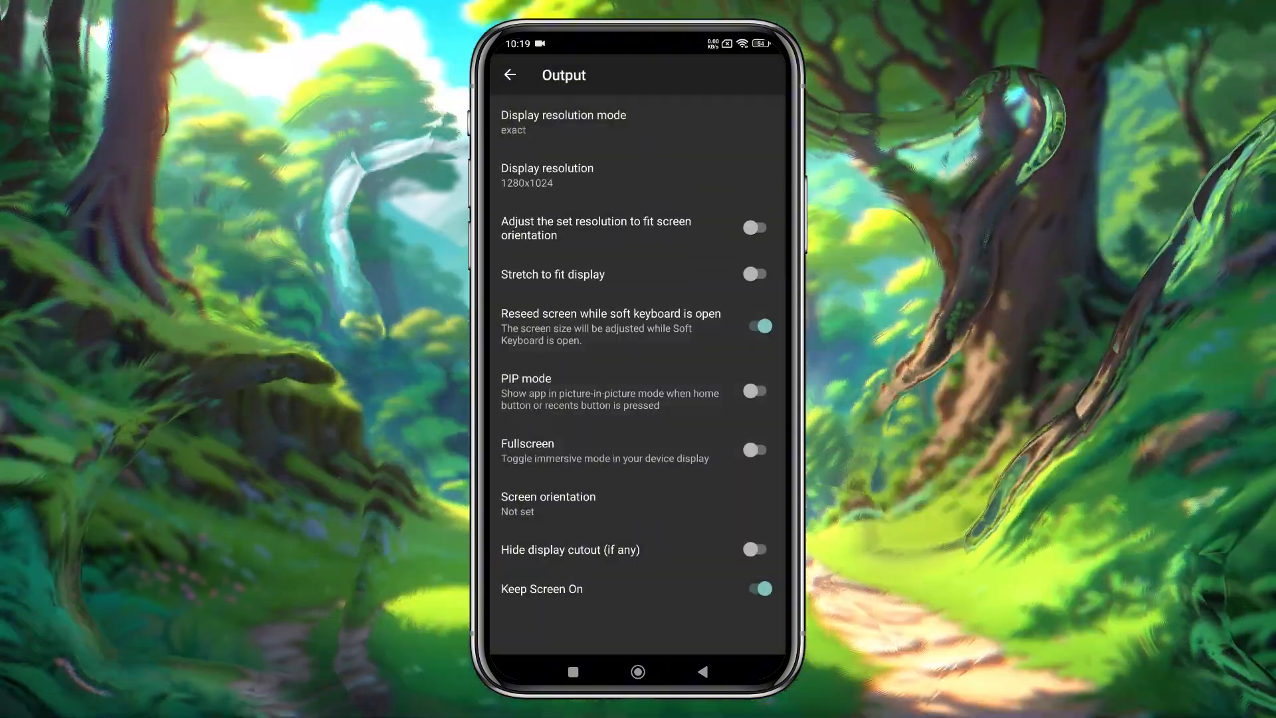
click(547, 176)
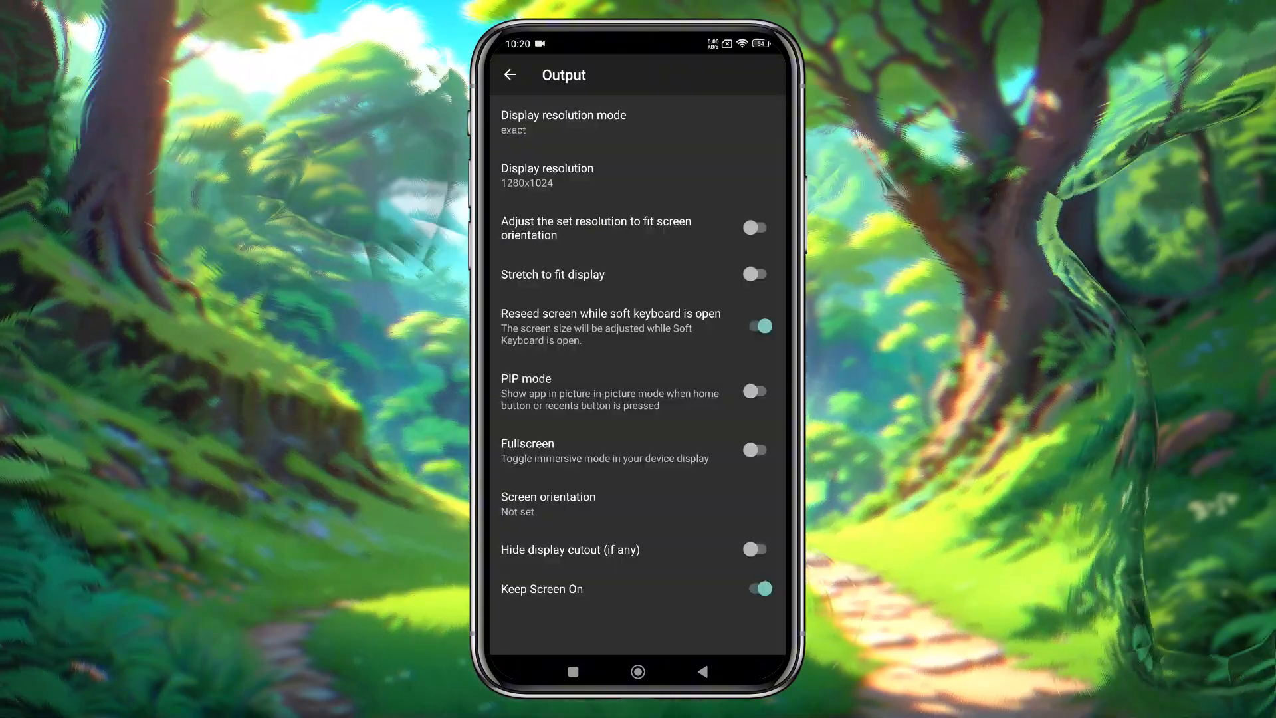
click(754, 274)
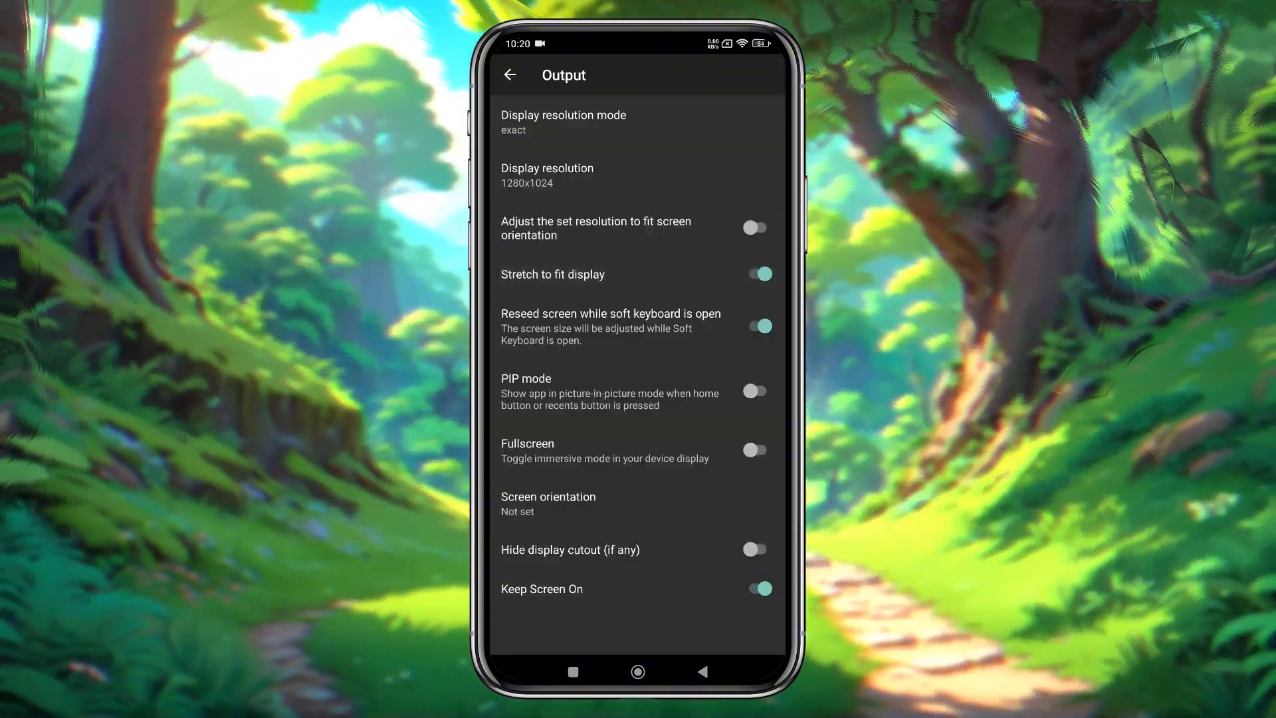
click(637, 672)
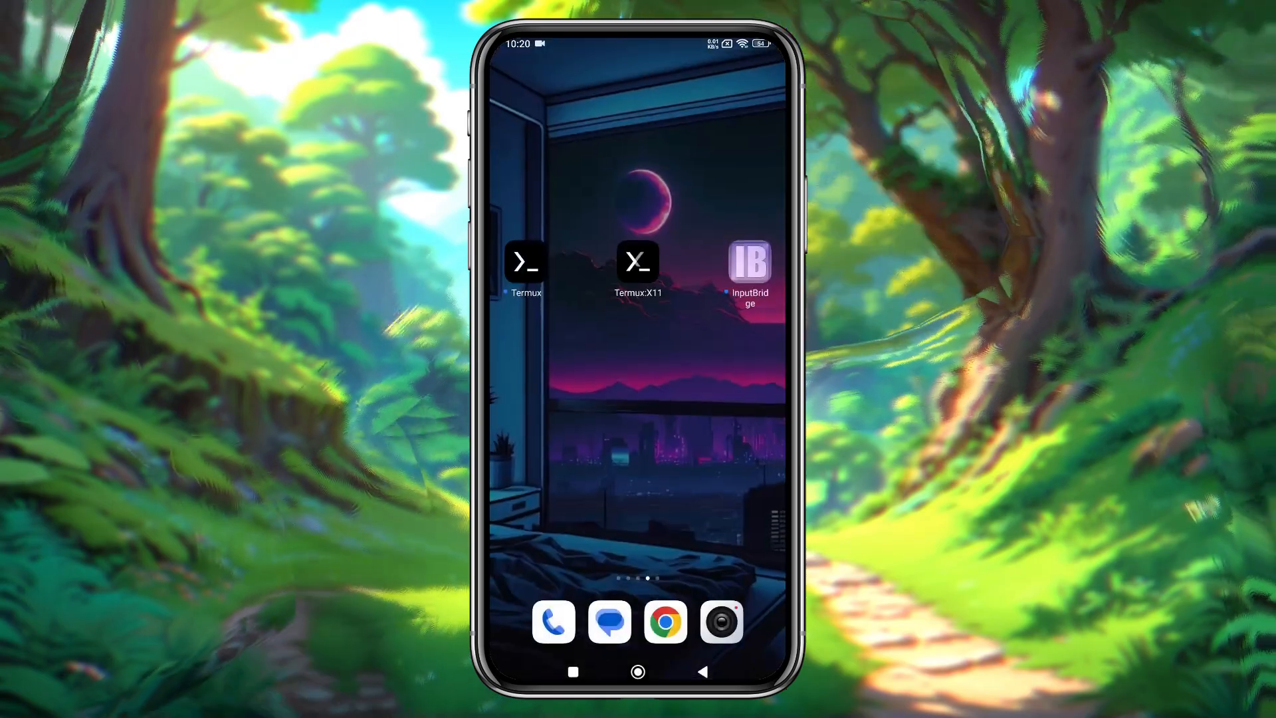
Run the curl mobox install command in Termux and grant storage access
click(526, 260)
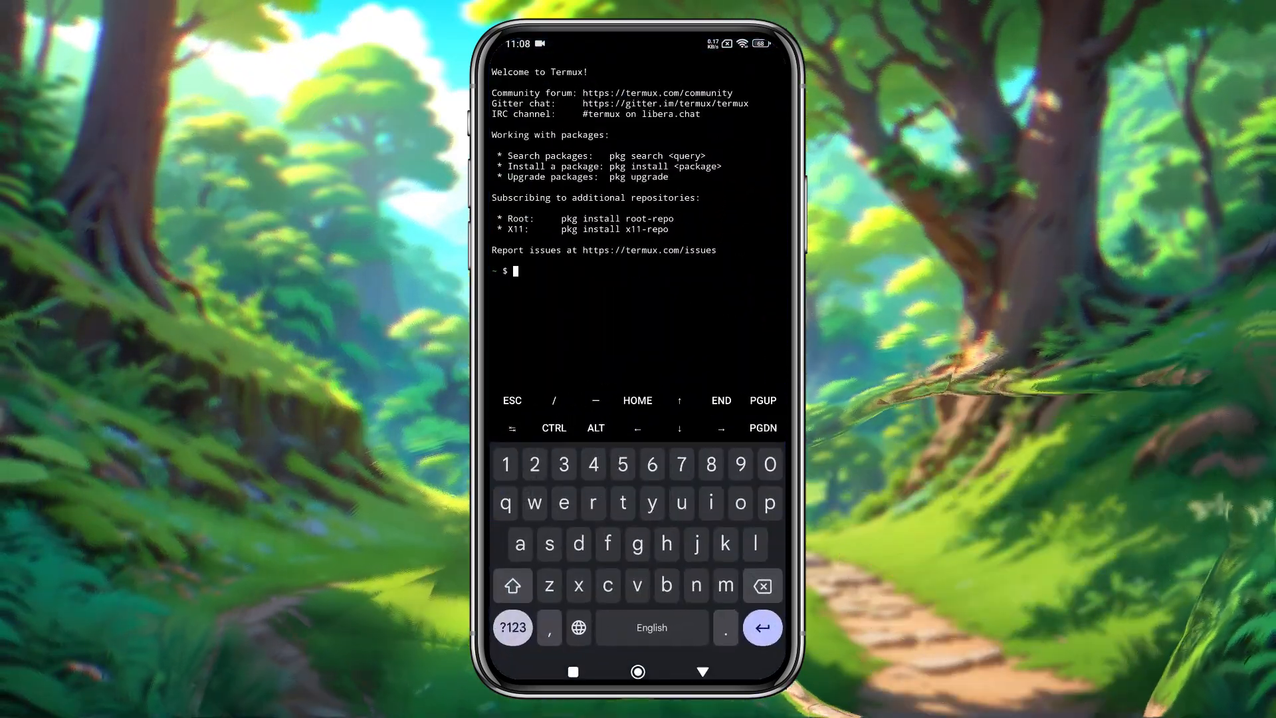
text(curl -s -o ~/x https://raw.githubusercontent.com/olegos2/mobox/main/install && . ~/x)
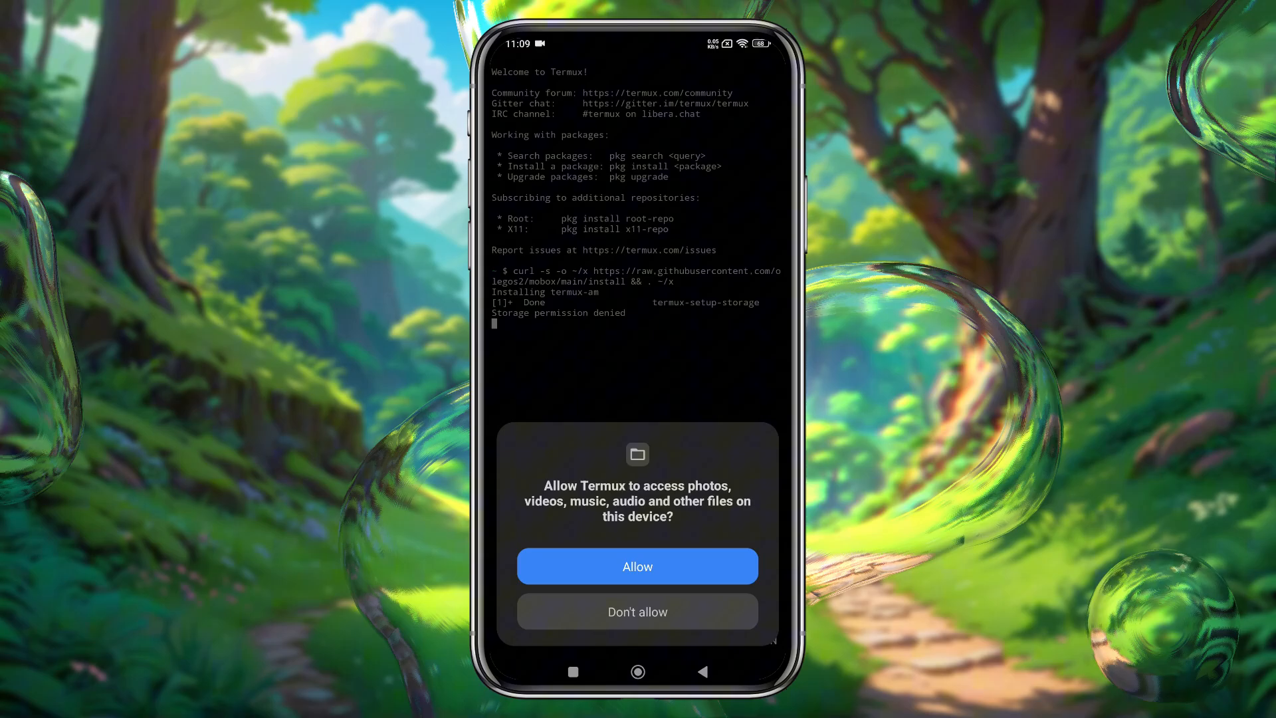
click(637, 566)
text(2)
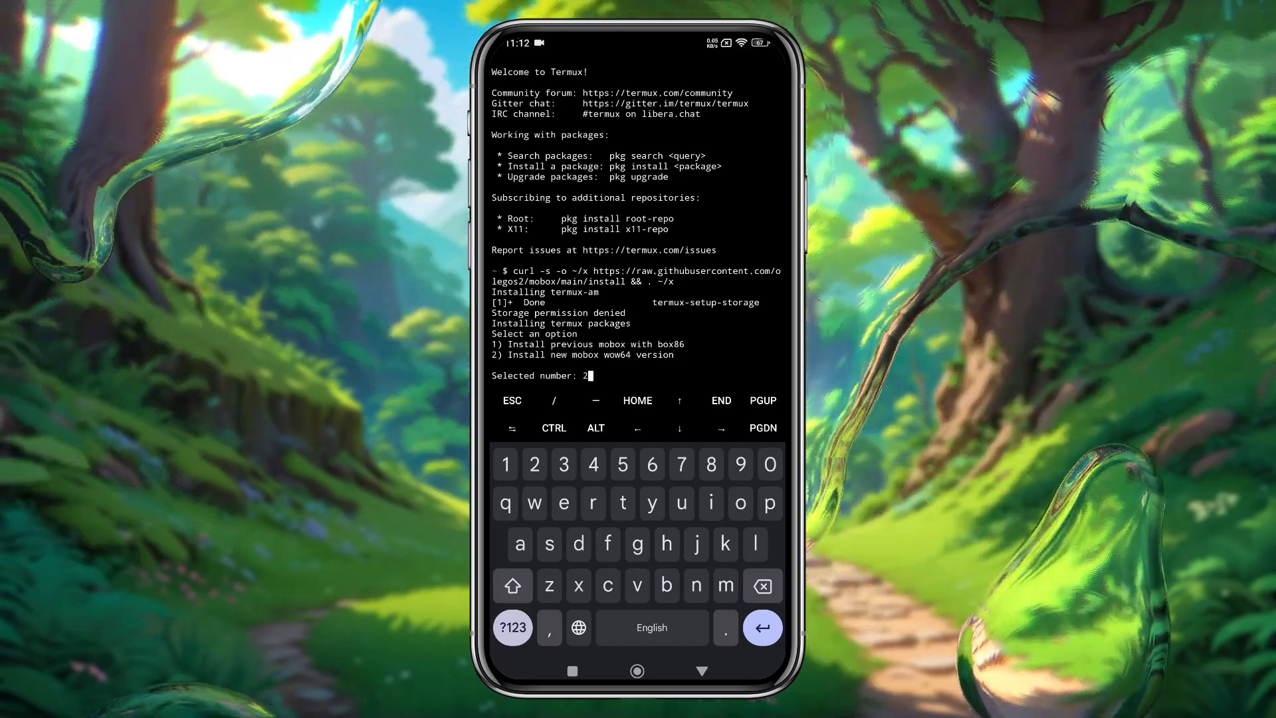
Confirm installing mobox wow64 option 2, then launch mobox from the terminal
click(762, 626)
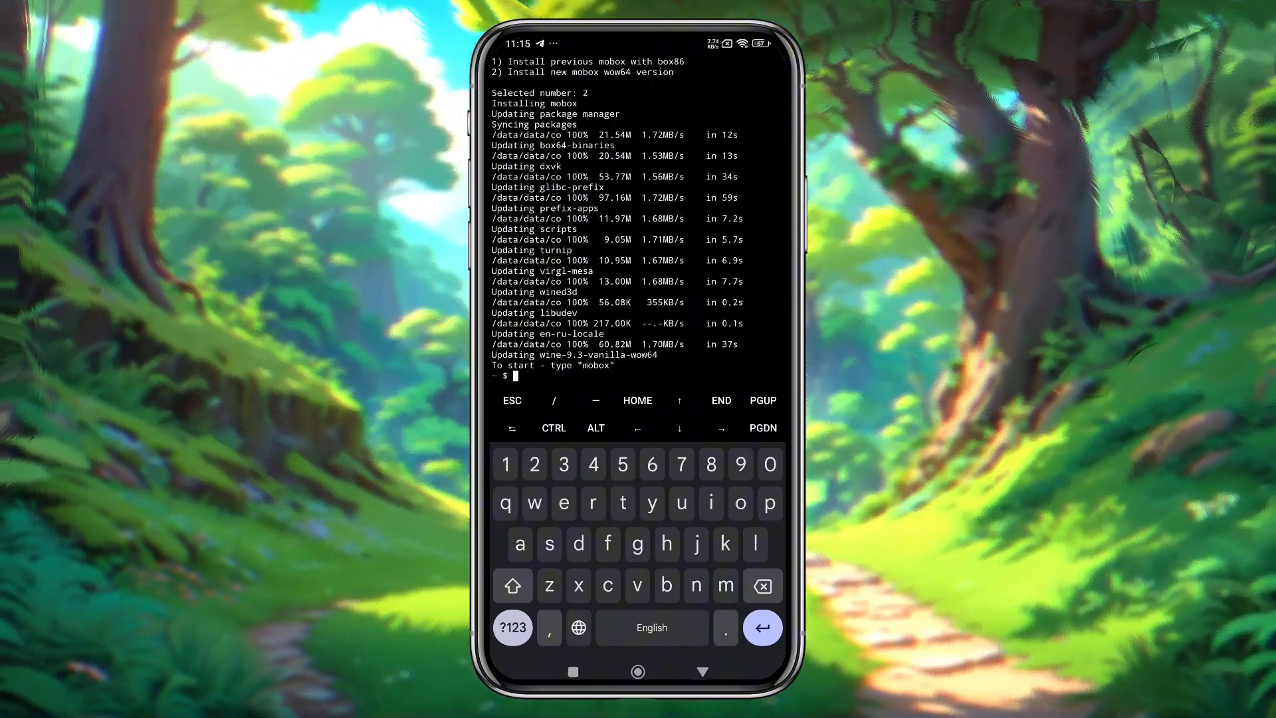
text(mobo)
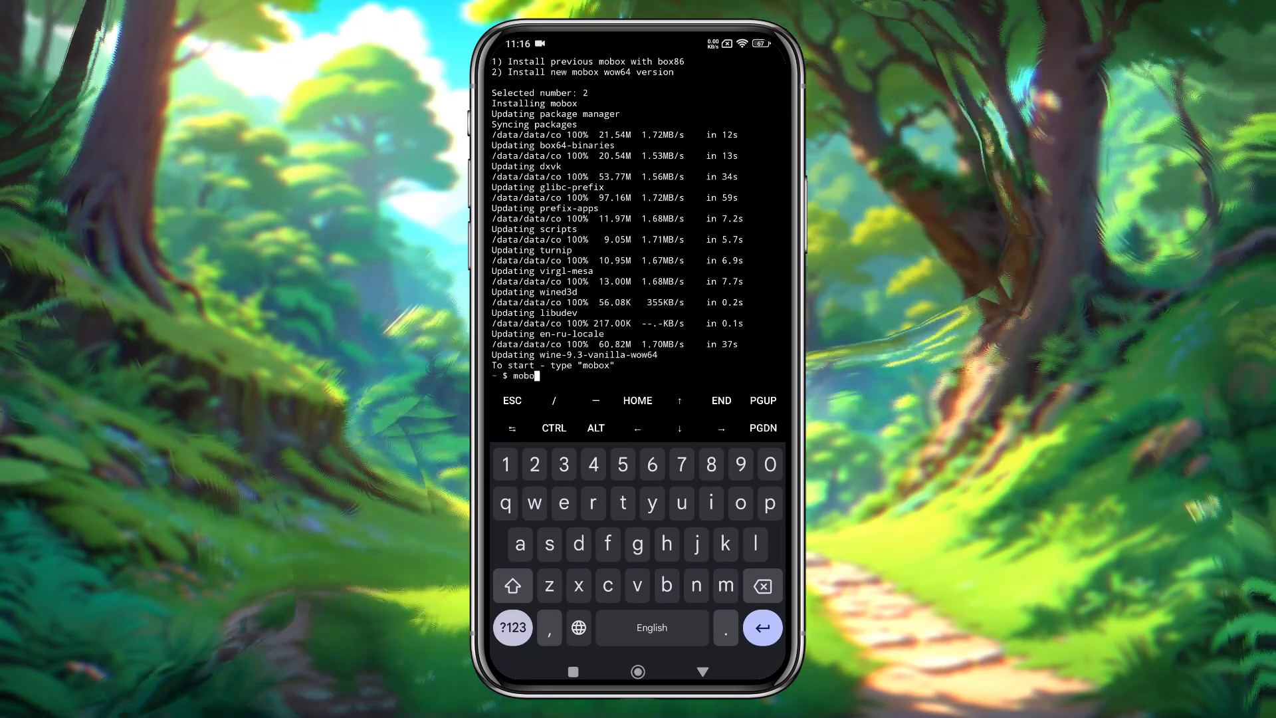
key(Return)
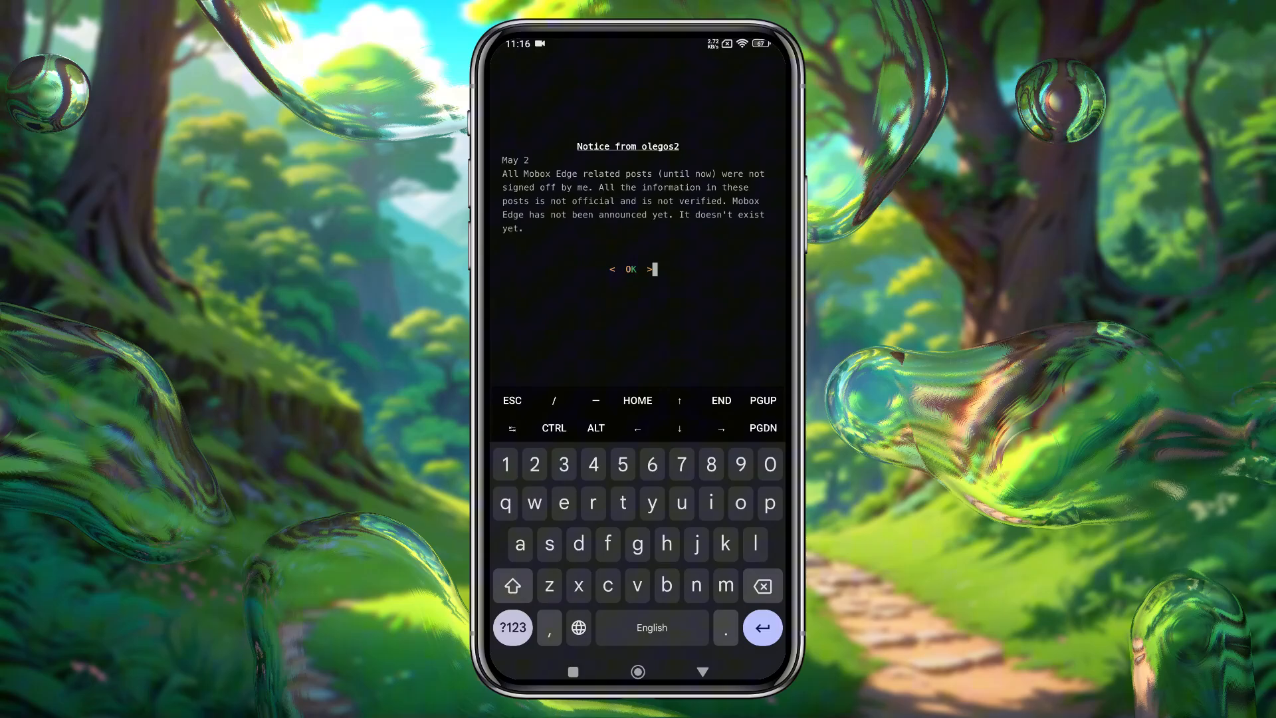
Dismiss the author's notice and choose 1 Start Wine to reach the desktop
click(630, 268)
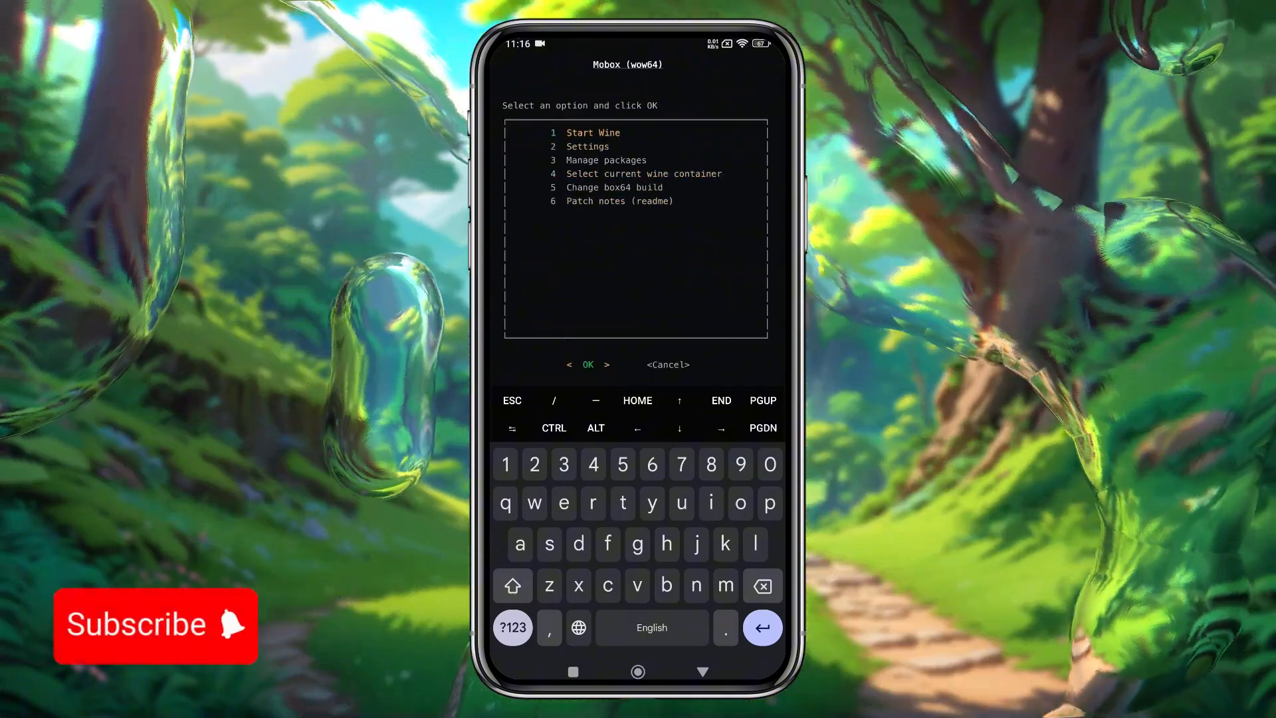
click(588, 364)
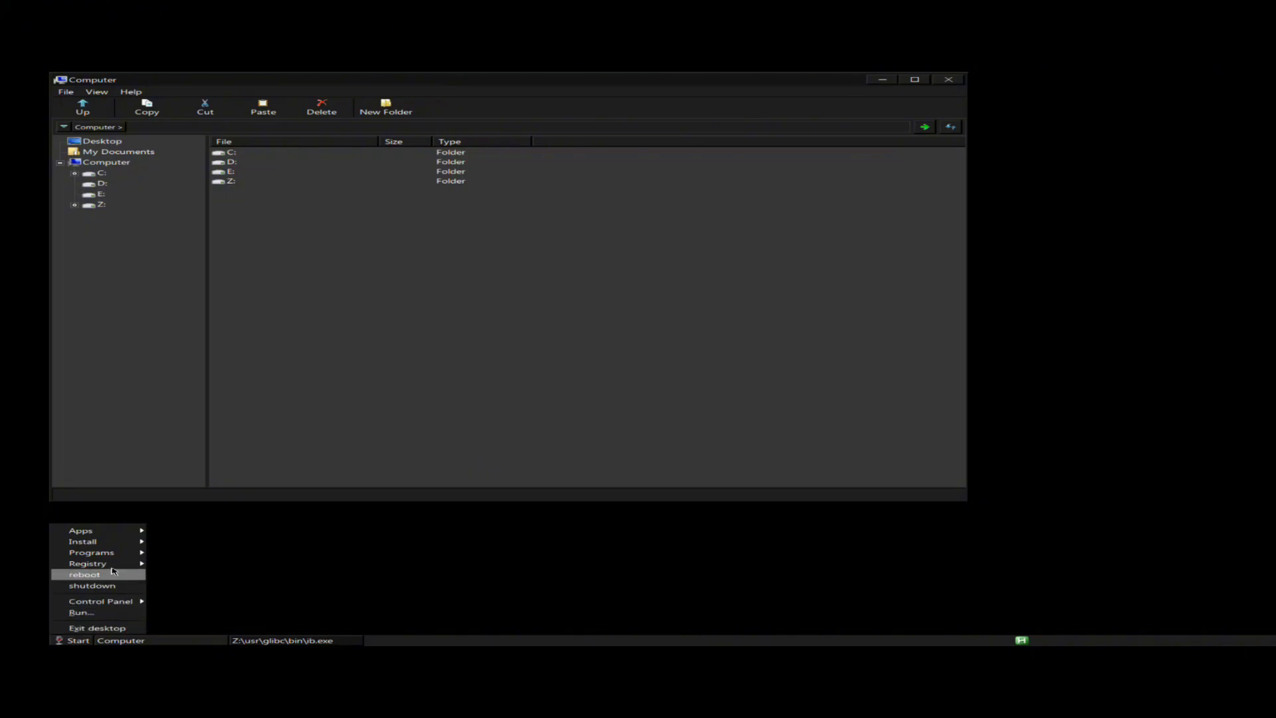
Choose wined3d-8.20 and Turnip Zink v6.5 from Start > Install, then browse drive D:
click(82, 541)
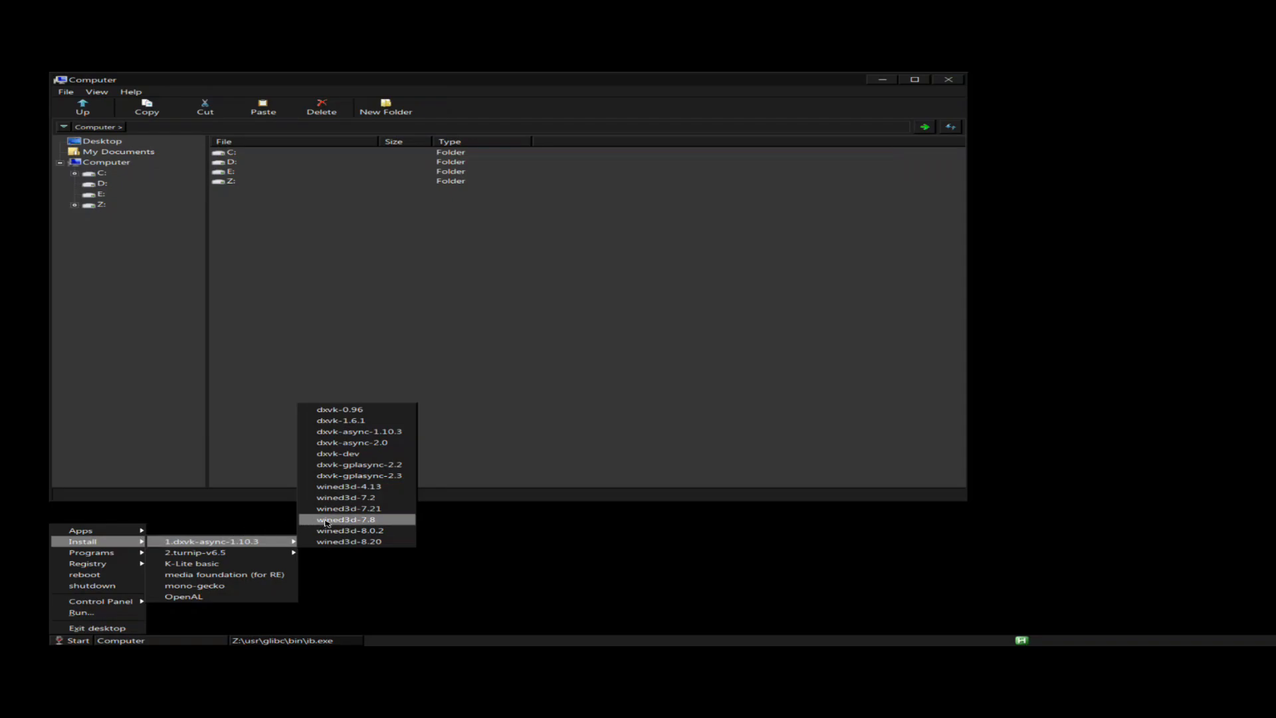
click(100, 601)
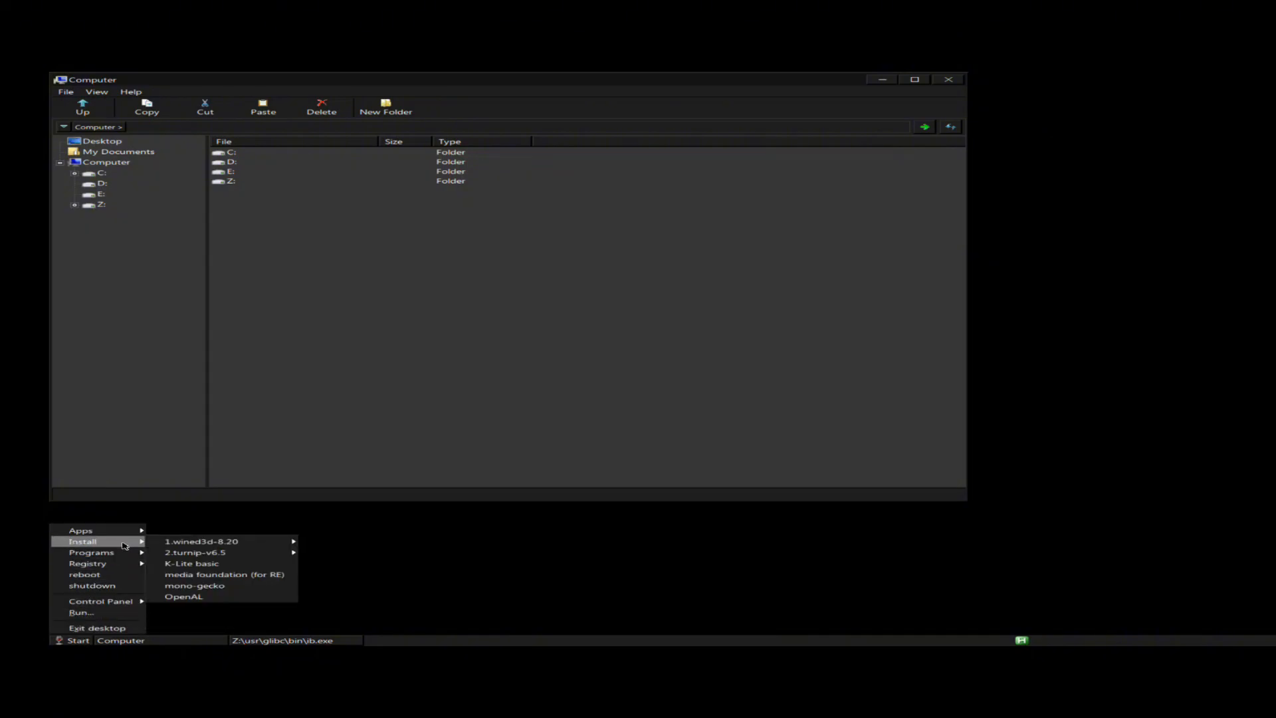
mouse_move(195, 551)
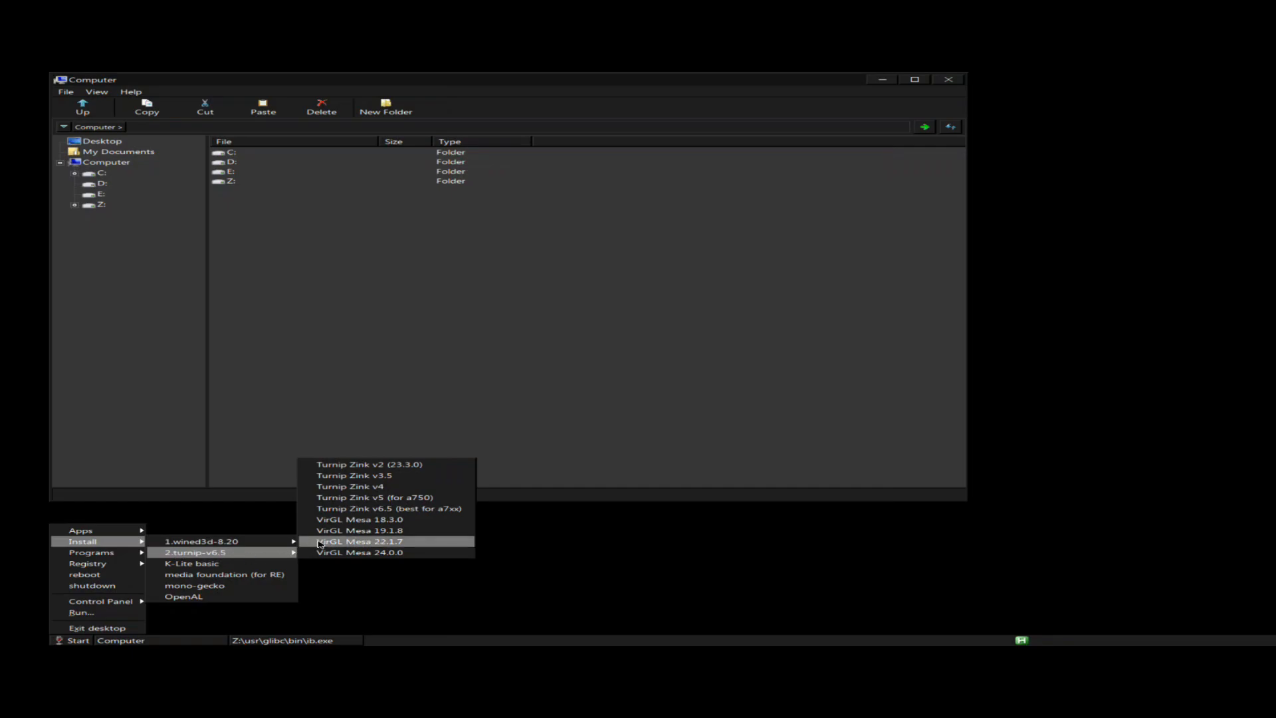
mouse_move(391, 508)
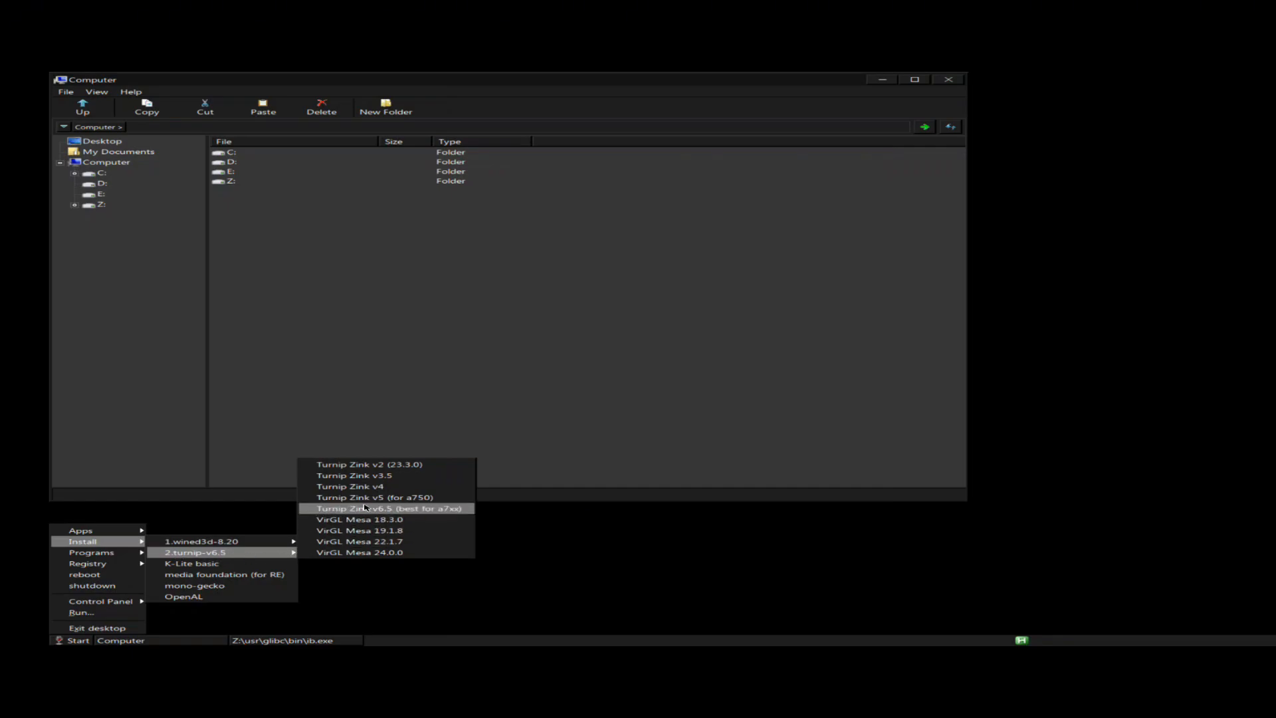
click(391, 508)
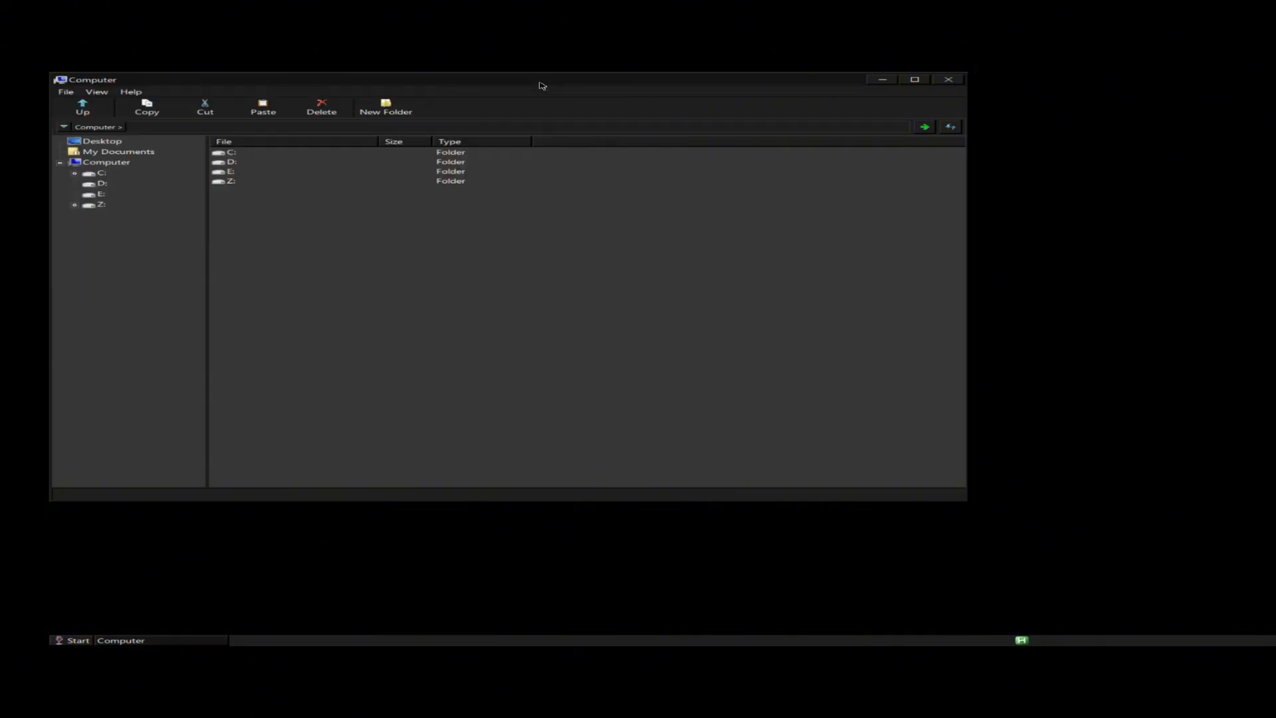
double_click(231, 161)
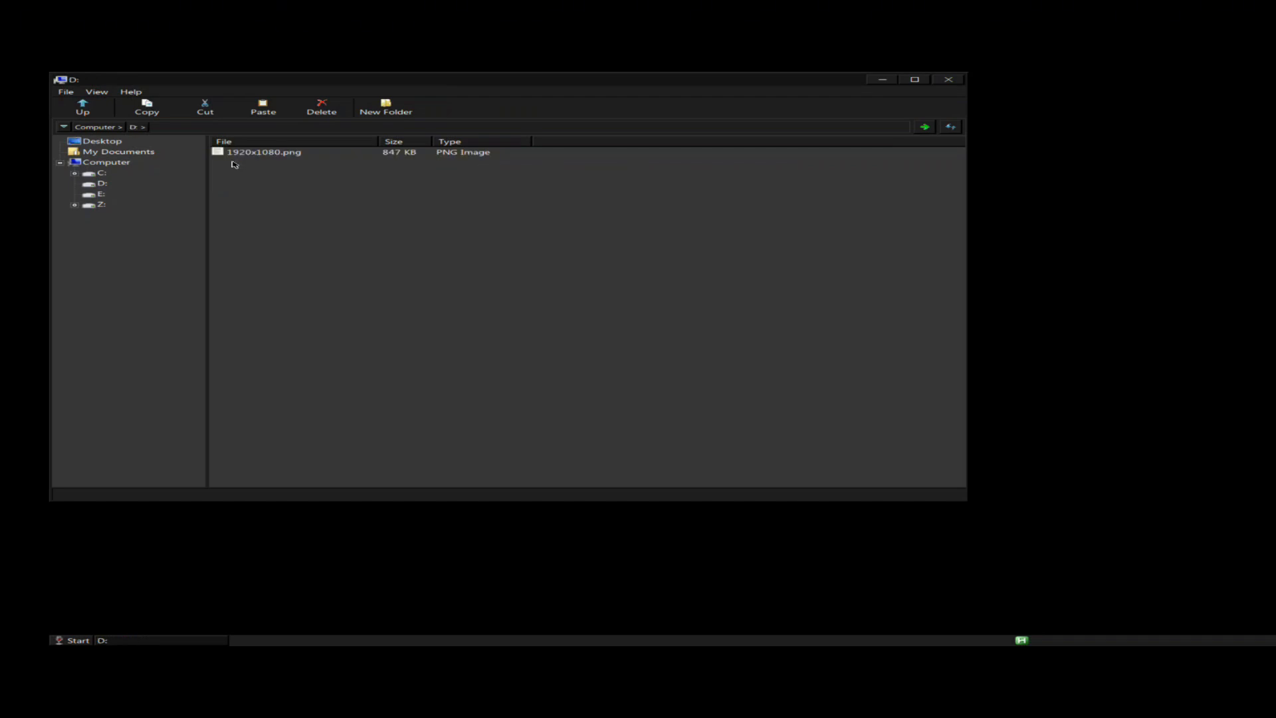